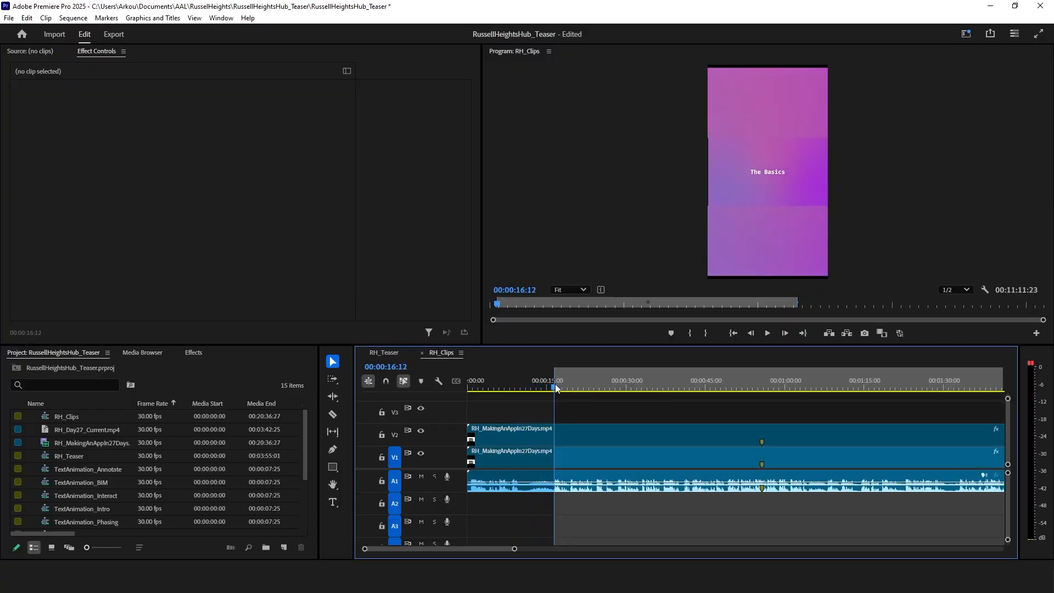
Step: Switch from Premiere Pro's RH_Clips edit to the YT_to_Shorts GitHub repository page
left_click(781, 388)
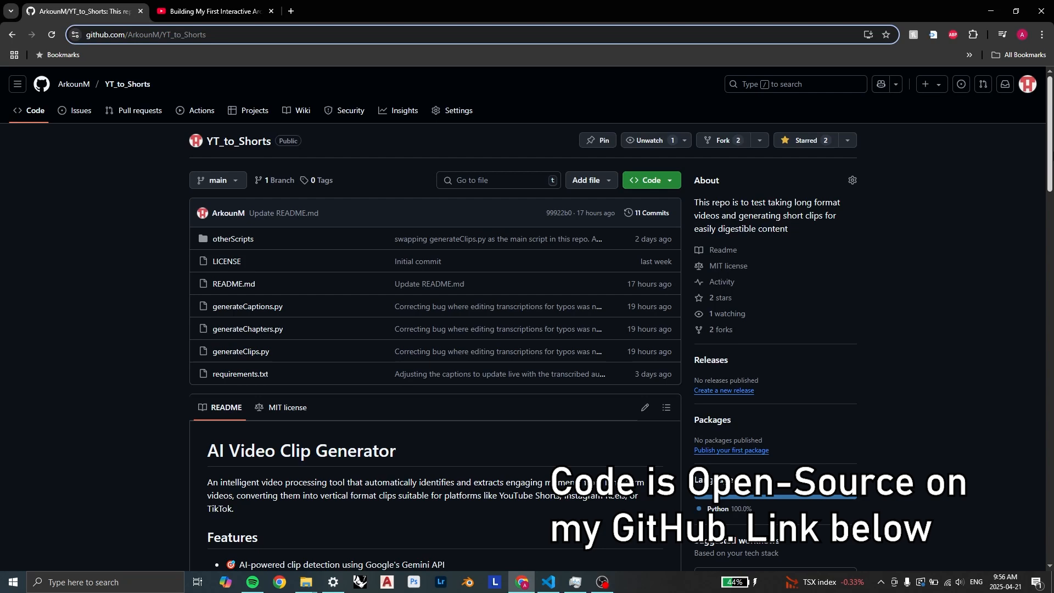
Step: Highlight the README's API Key instructions and follow the Google AI Studio link
scroll("down", 3)
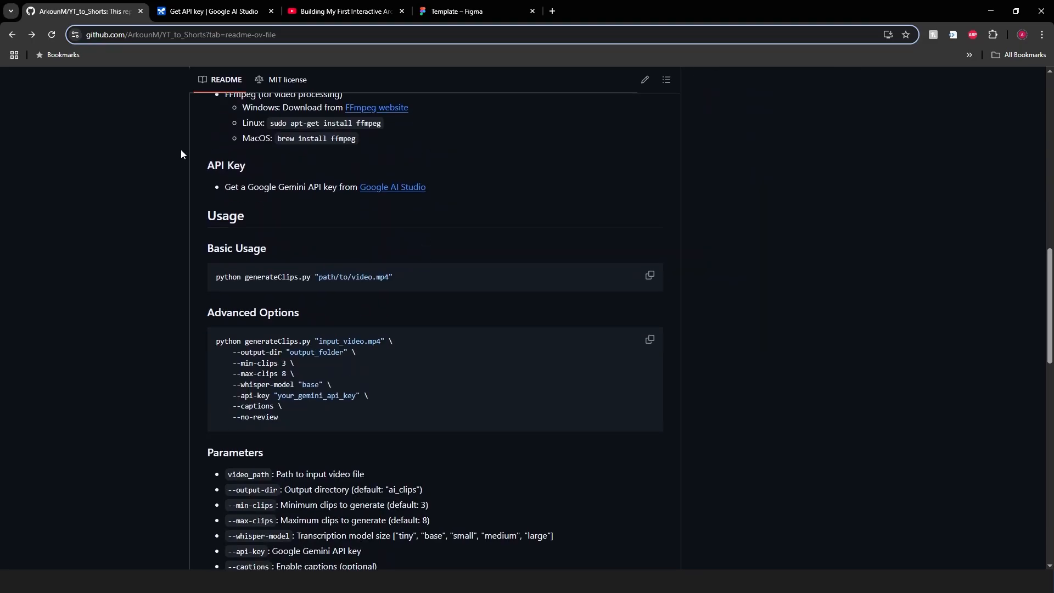
left_click_drag(208, 165, 381, 187)
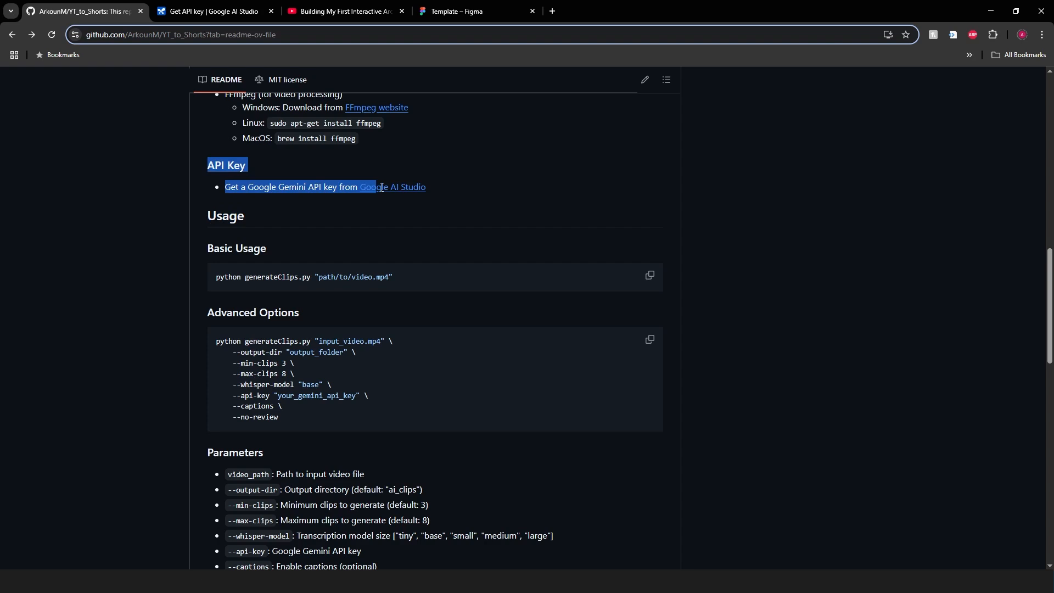
left_click(392, 187)
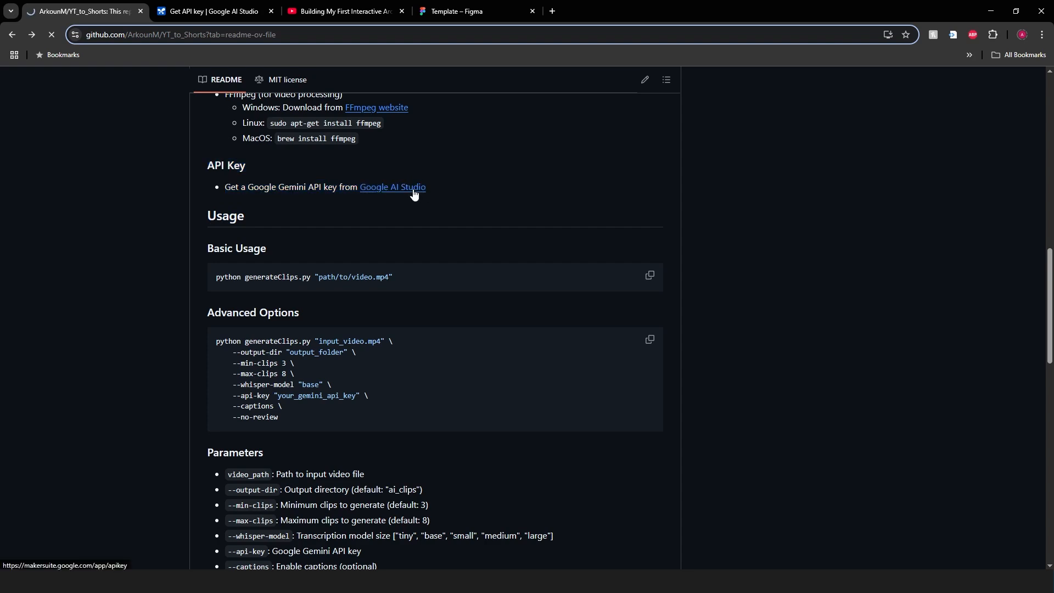
left_click(392, 187)
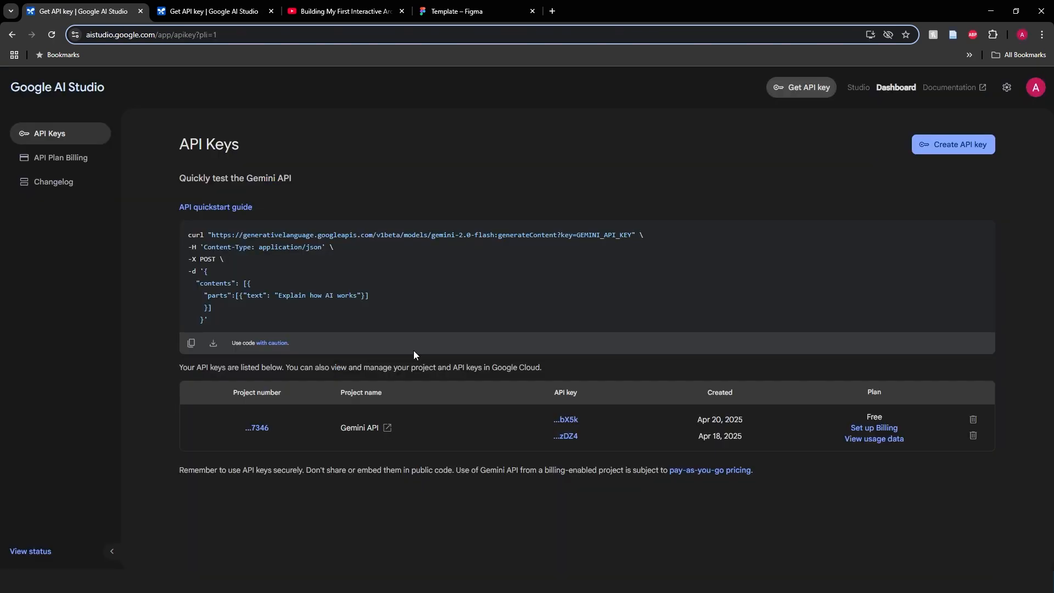
mouse_move(953, 143)
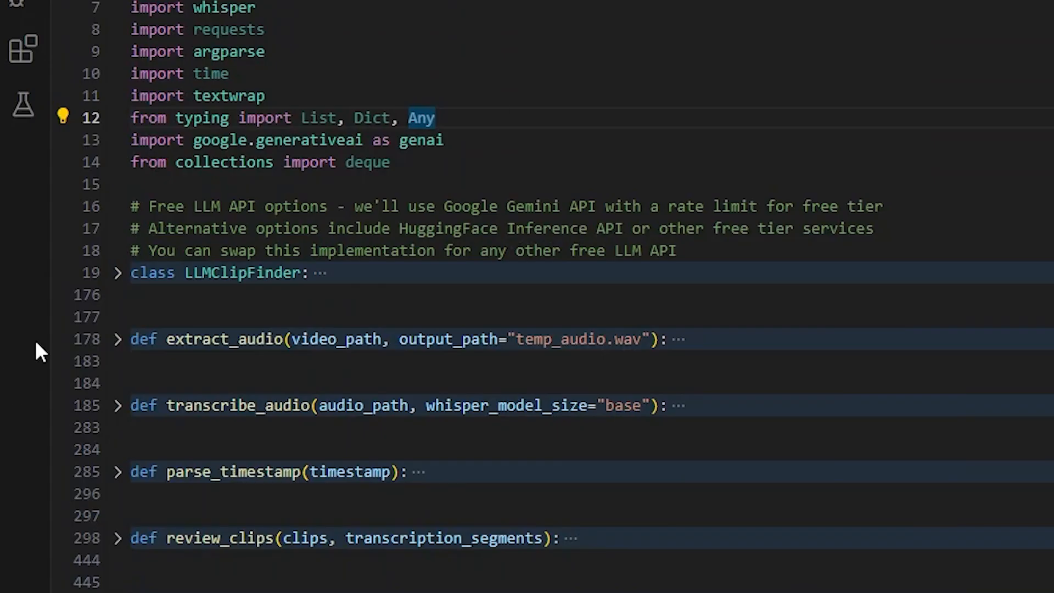
Step: Unfold the LLMClipFinder class, read through its functions, then switch to transcription.json
left_click(117, 272)
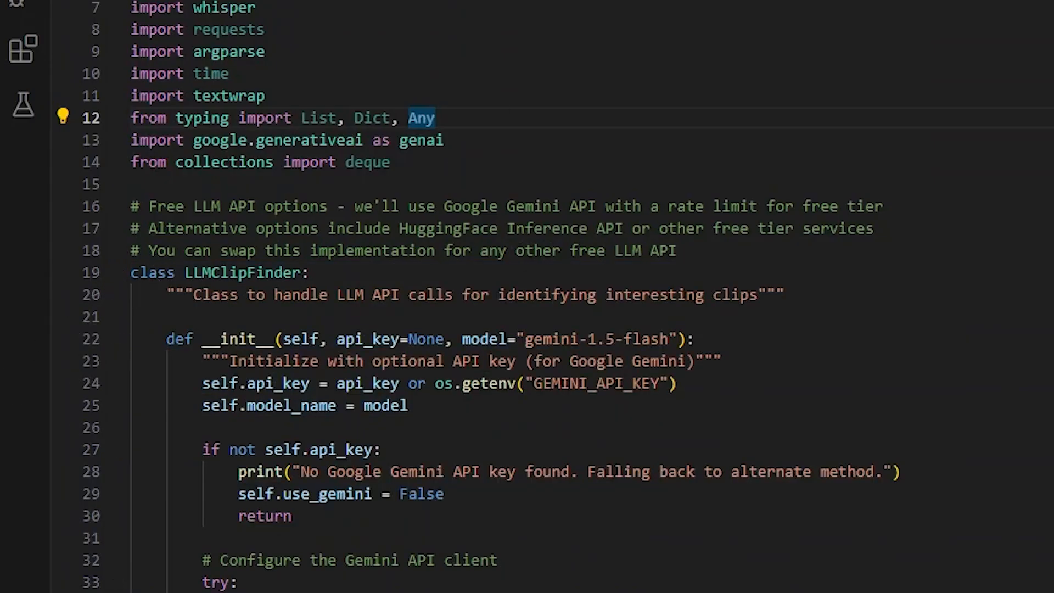
scroll("down", 3)
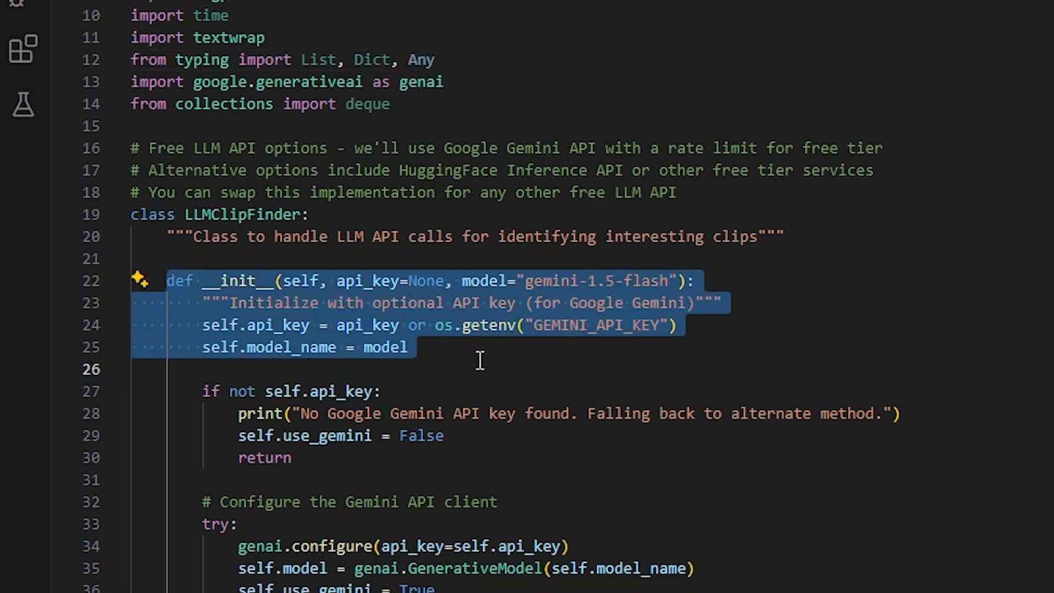
scroll("down", 3)
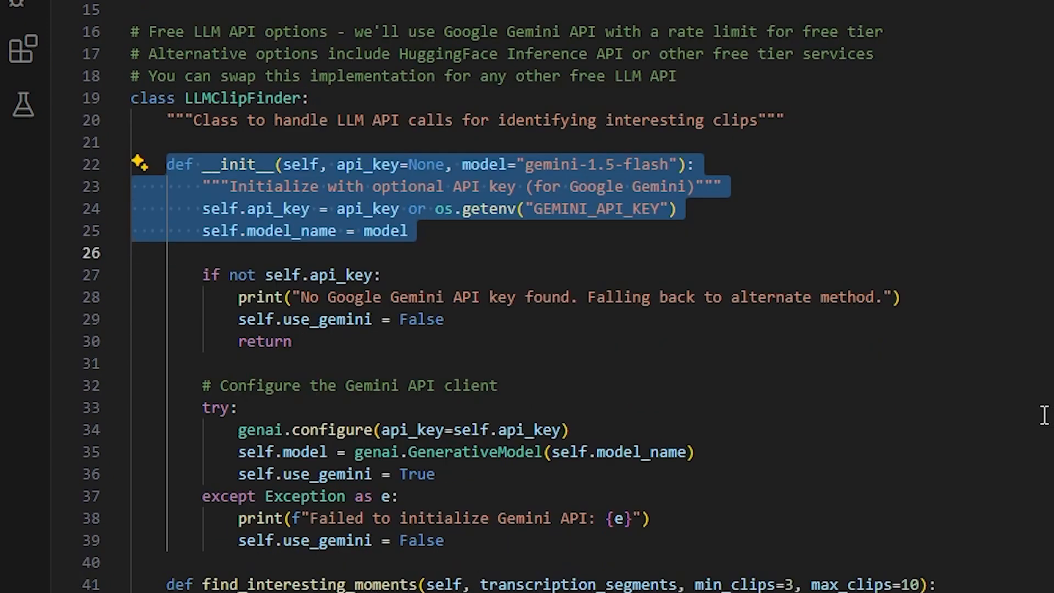
scroll("down", 3)
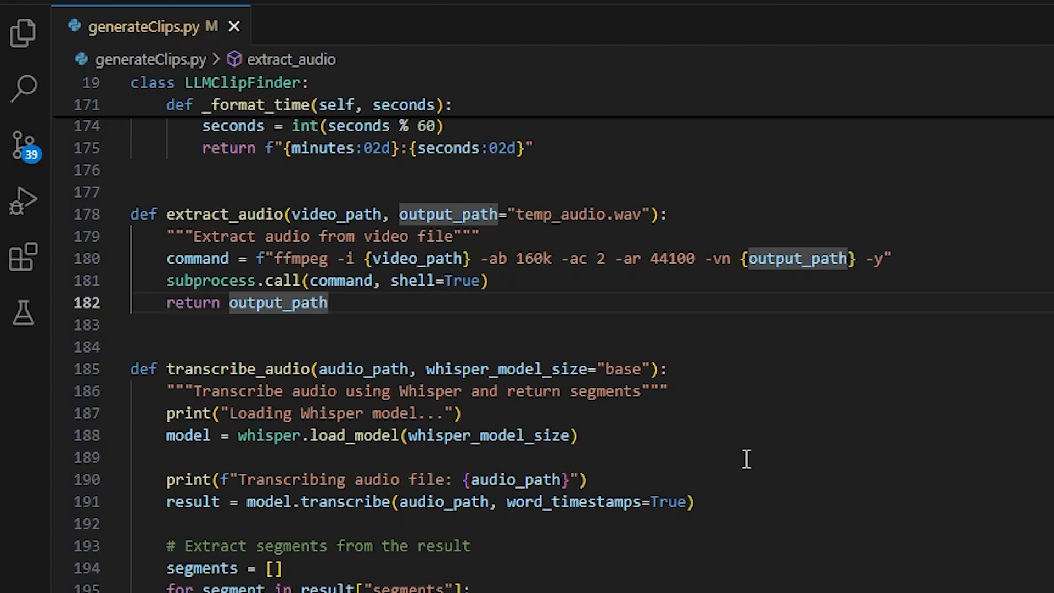
scroll("down", 3)
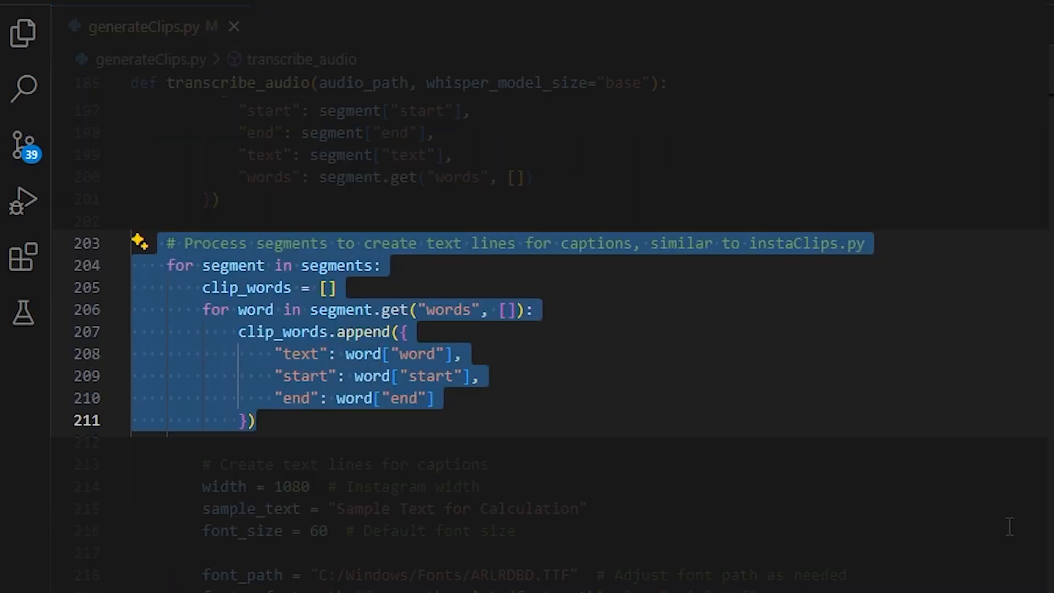
left_click(430, 518)
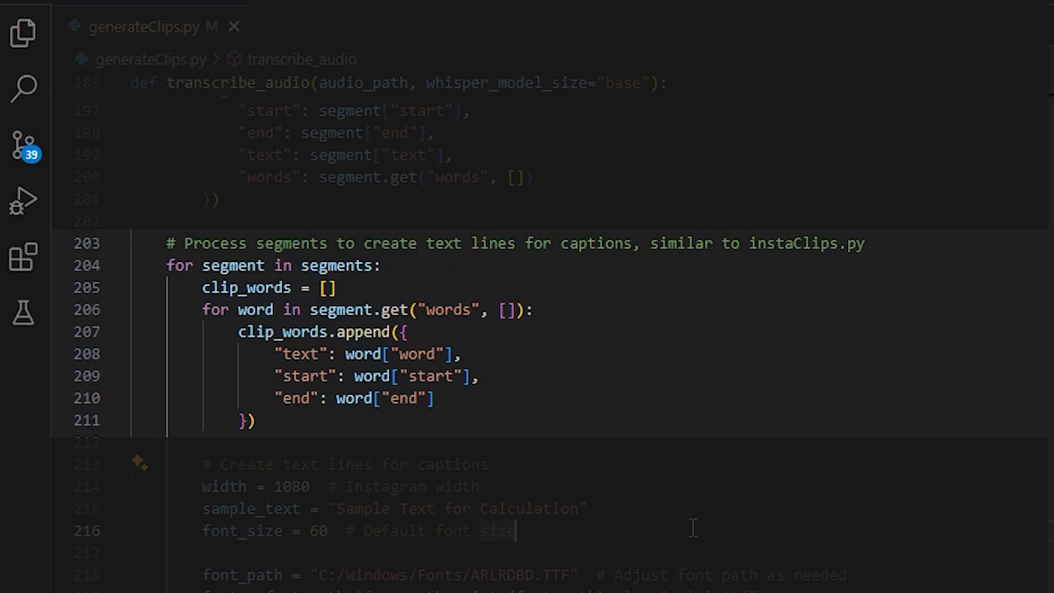
left_click(395, 7)
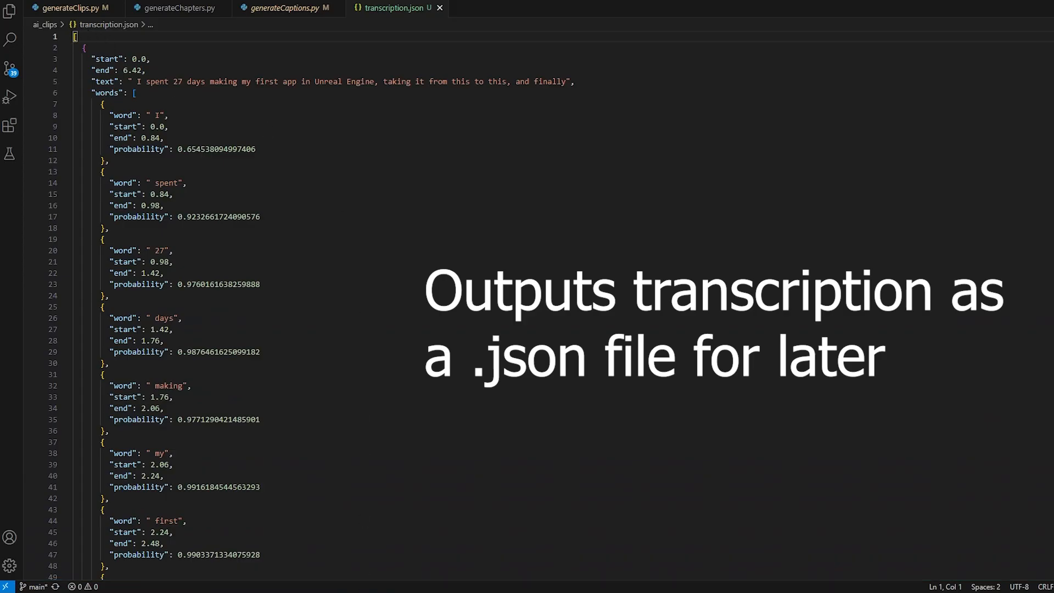
Step: Scroll through the LLM prompt code in generateClips.py
scroll("down", 3)
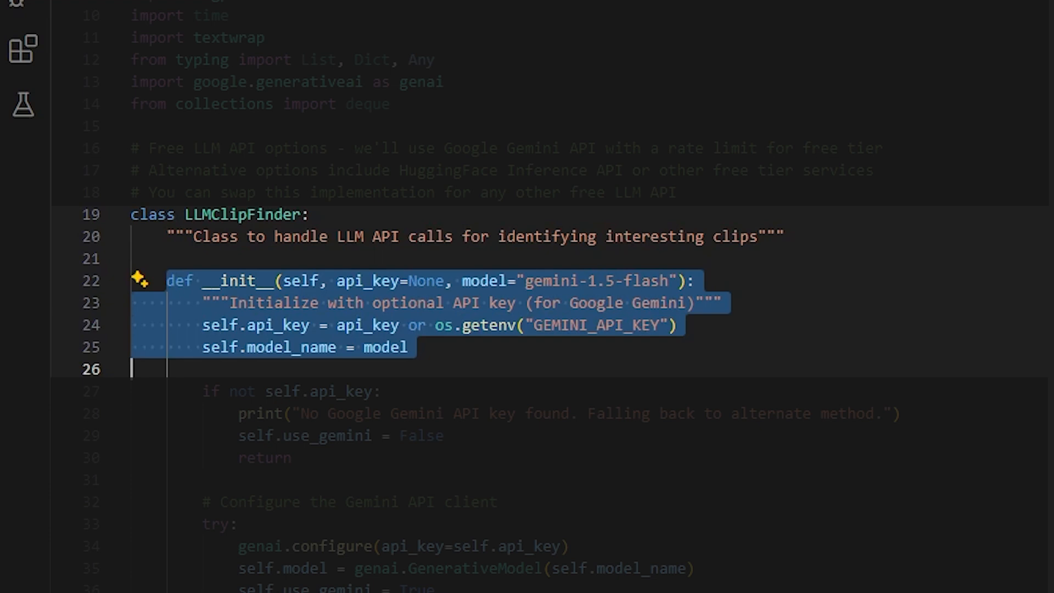
scroll("down", 3)
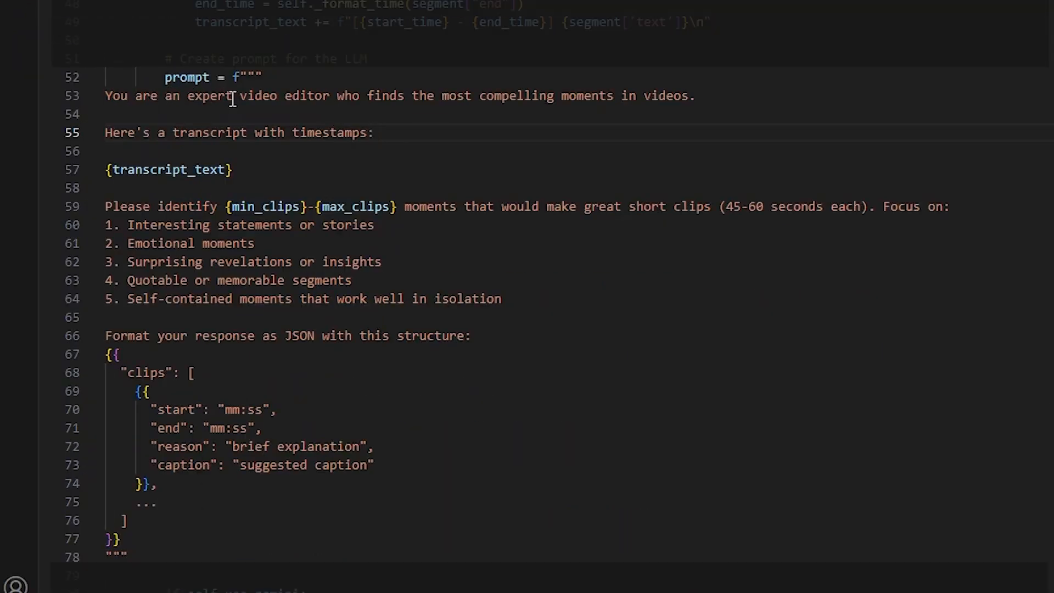
mouse_move(398, 147)
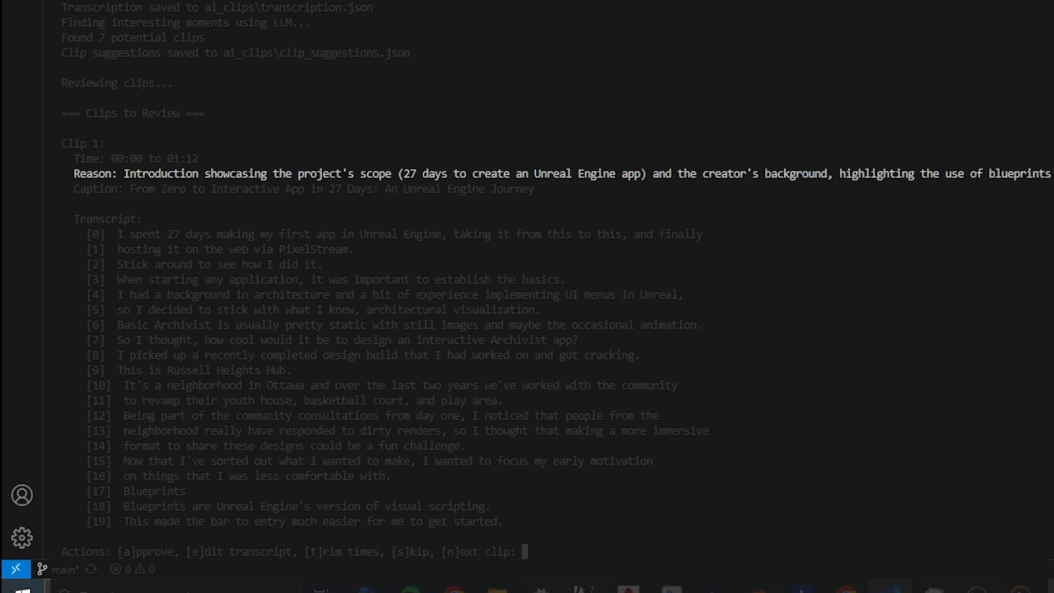
Step: Correct segment 1 to 'hosting it on the web via Pix', confirm start time, run with captions
type("e")
type("all")
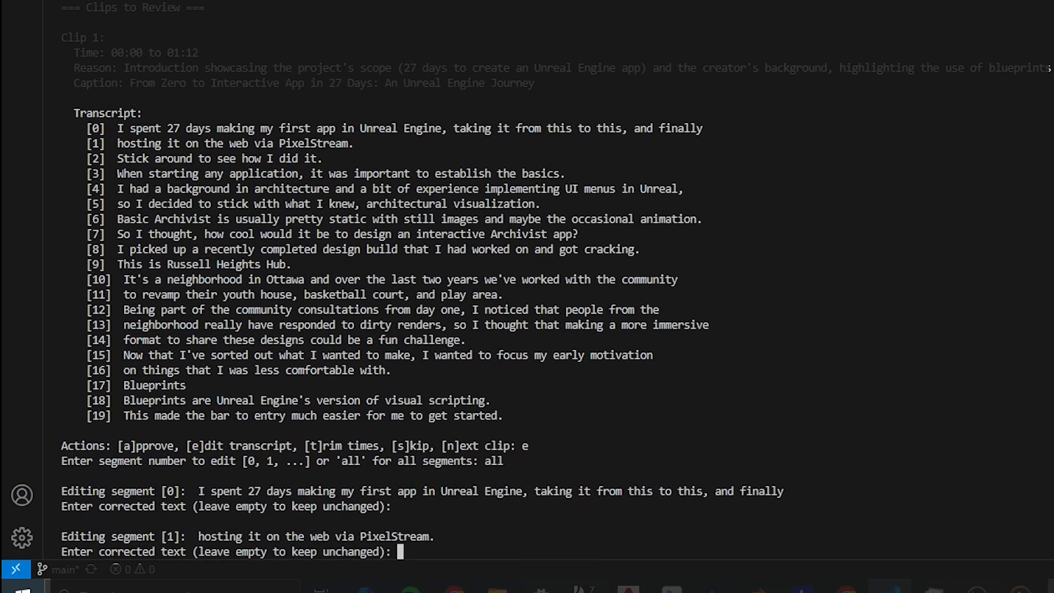
type("hosting it on the web via")
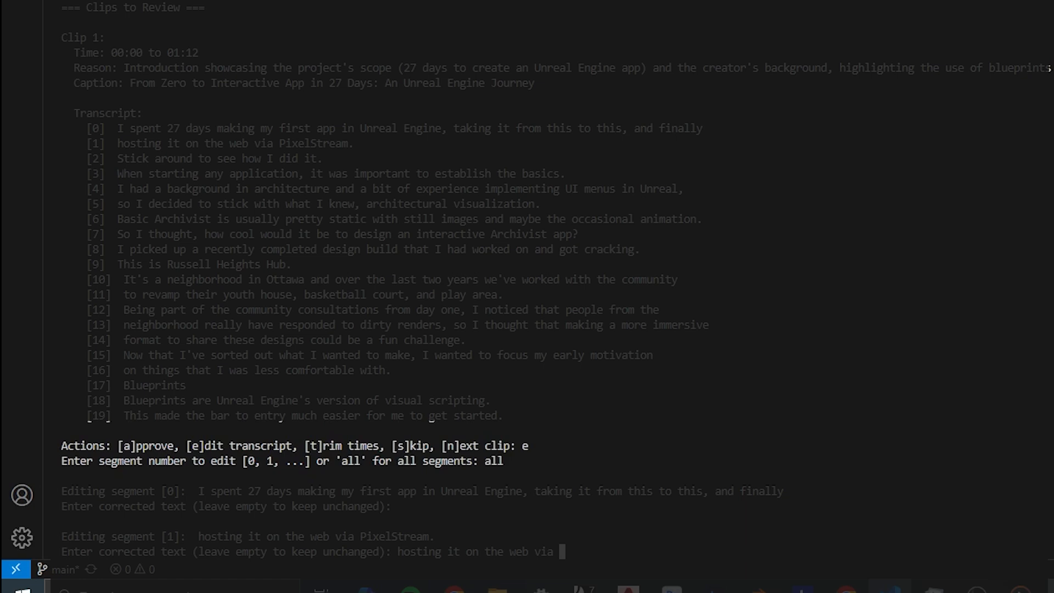
type("Pix")
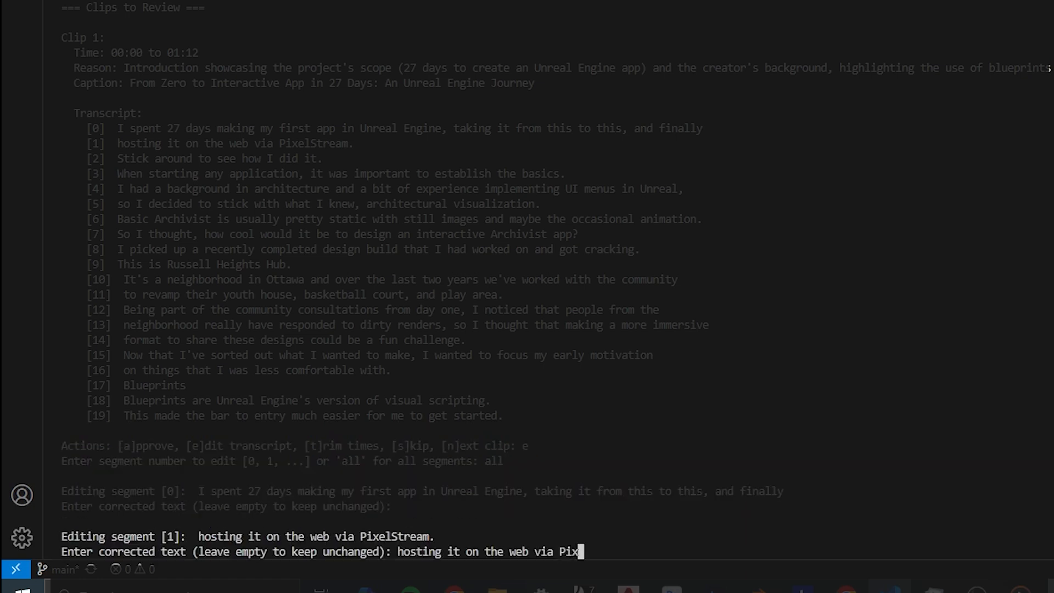
key("Return")
type("00:")
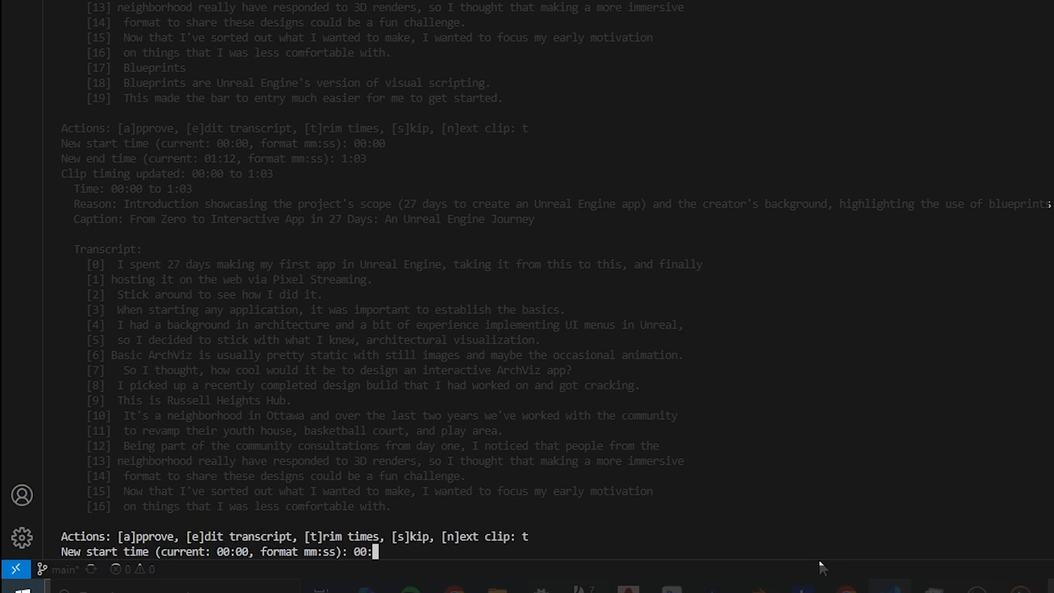
key("Return")
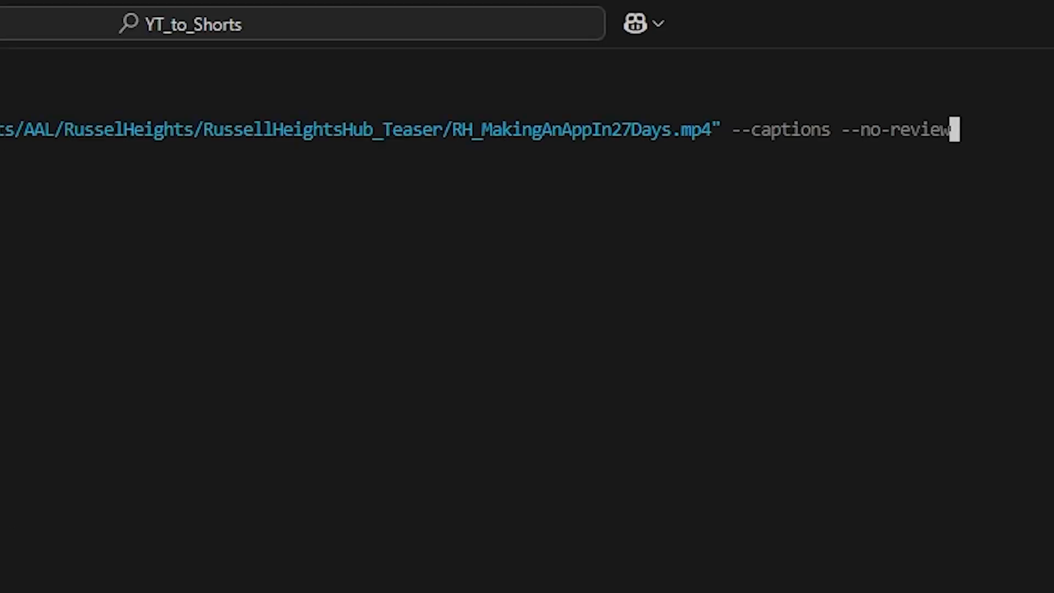
key("Return")
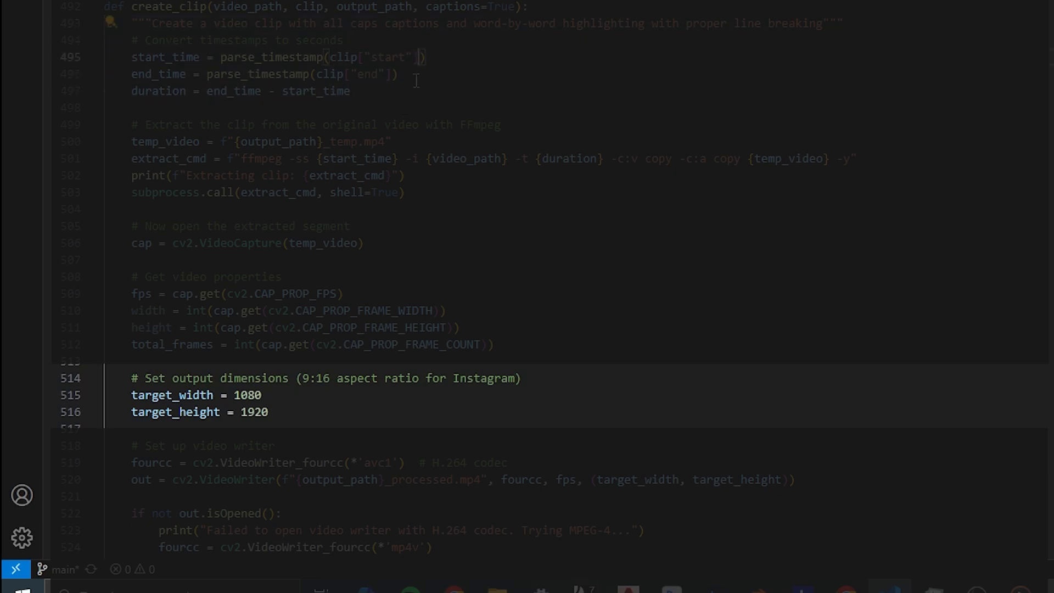
Step: Scroll through the resize, blurred-background and centering code in create_clip
scroll("down", 3)
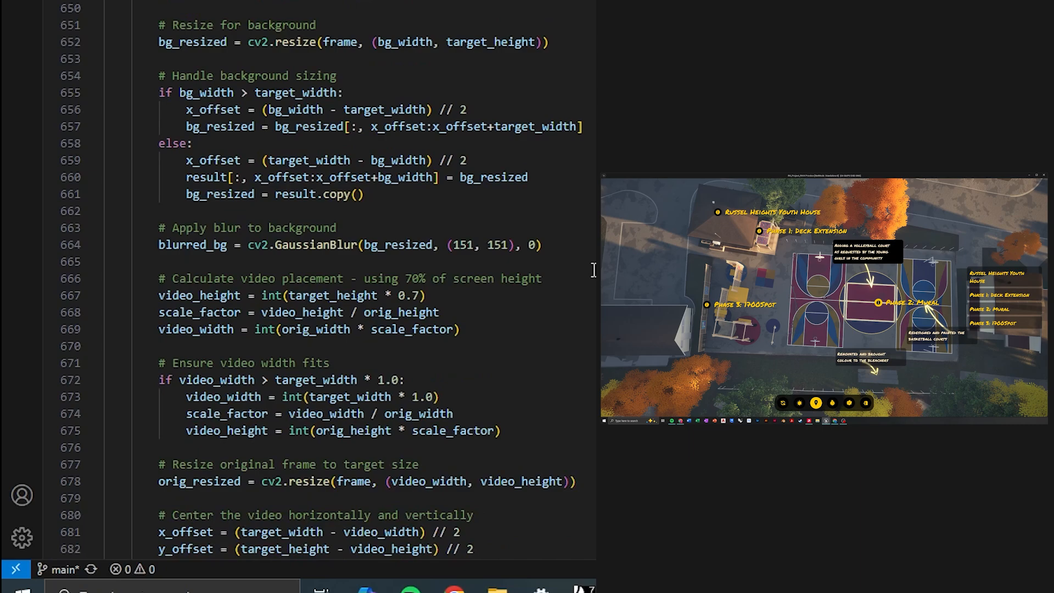
scroll("down", 3)
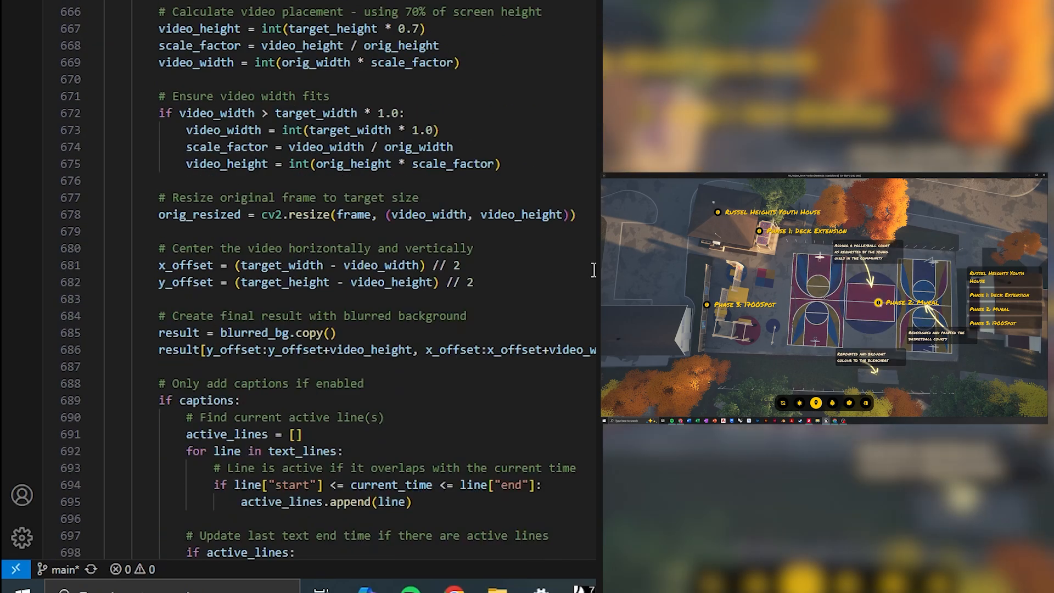
scroll("down", 3)
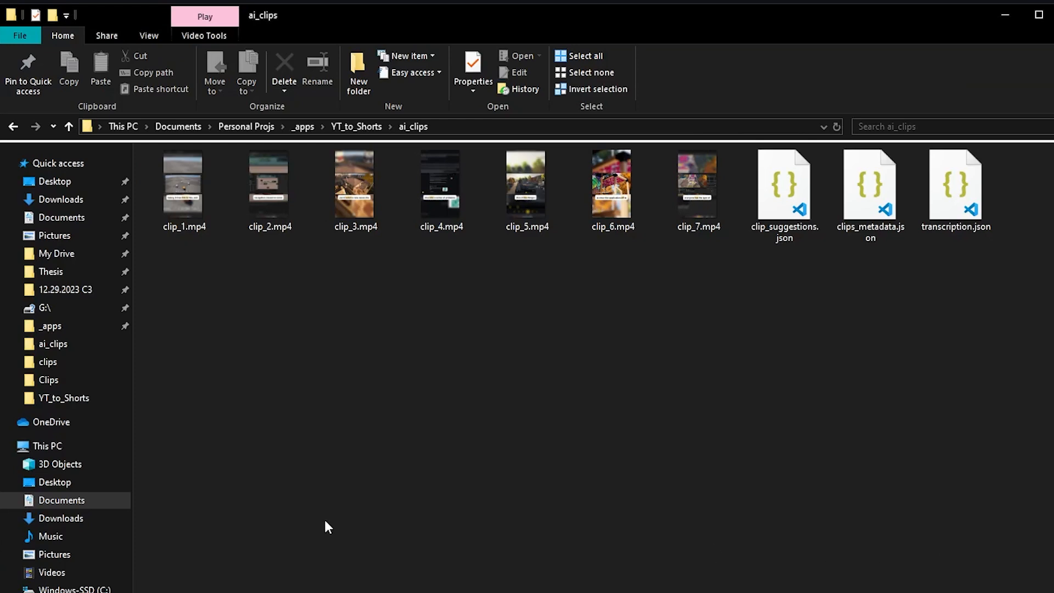
Step: Select the mp4 clips and JSON outputs in ai_clips, then open transcription.json
left_click(183, 182)
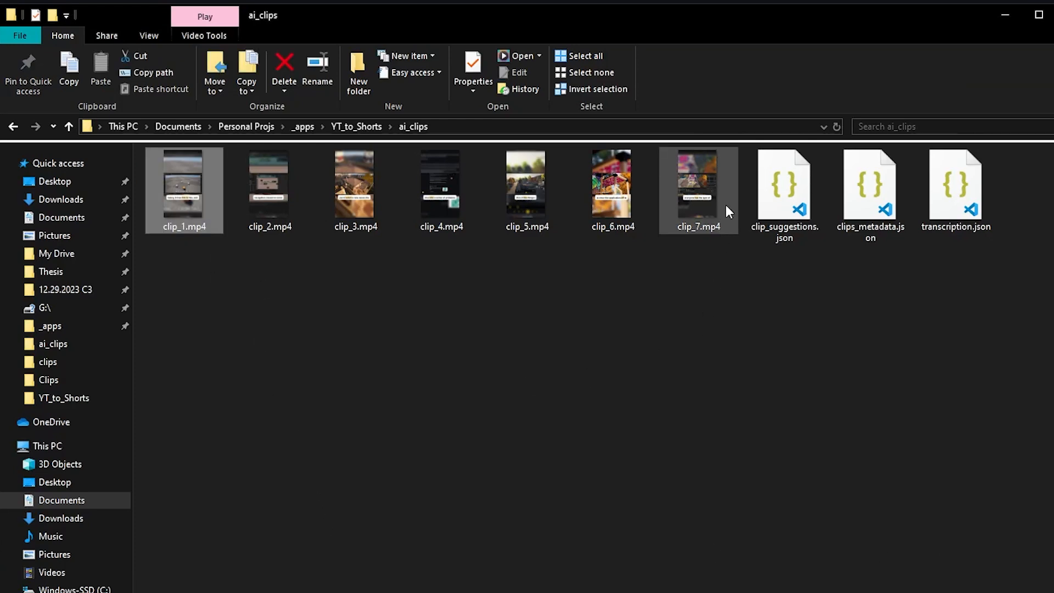
left_click(784, 195)
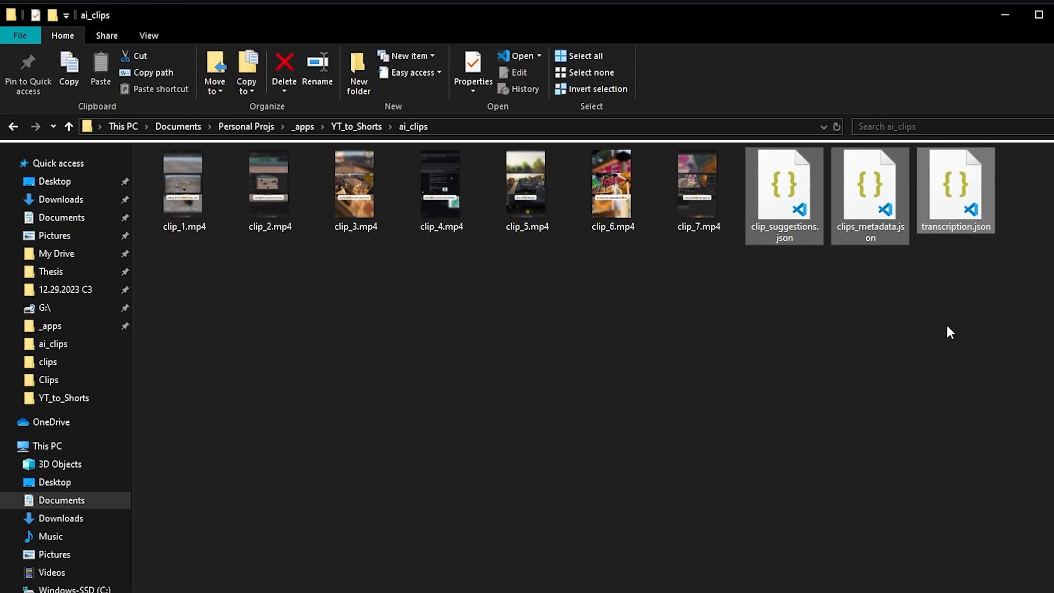
double_click(956, 190)
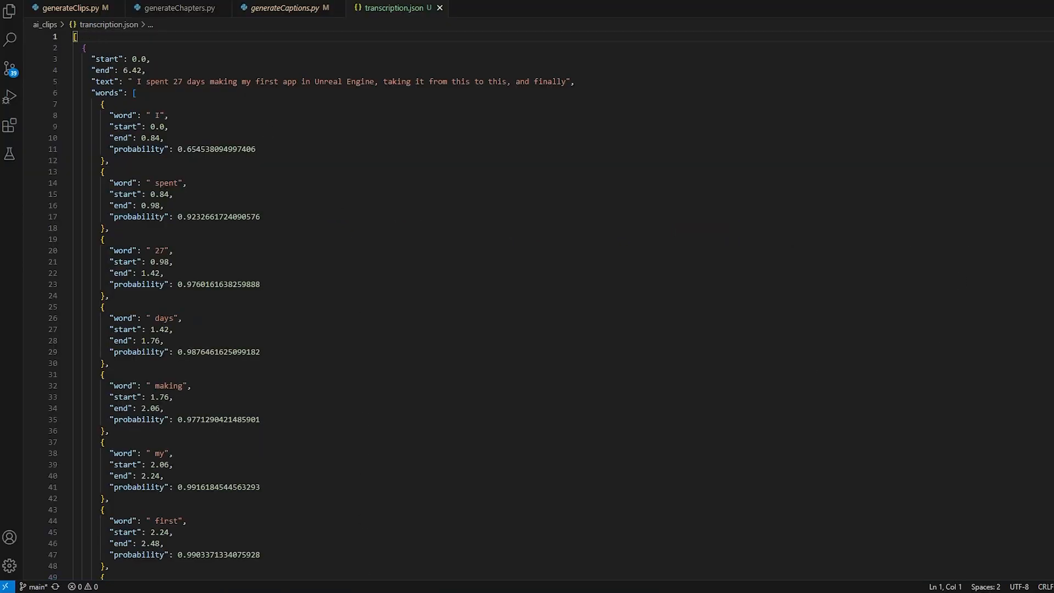
Step: Scroll transcription.json and jump to its final word entries
scroll("down", 3)
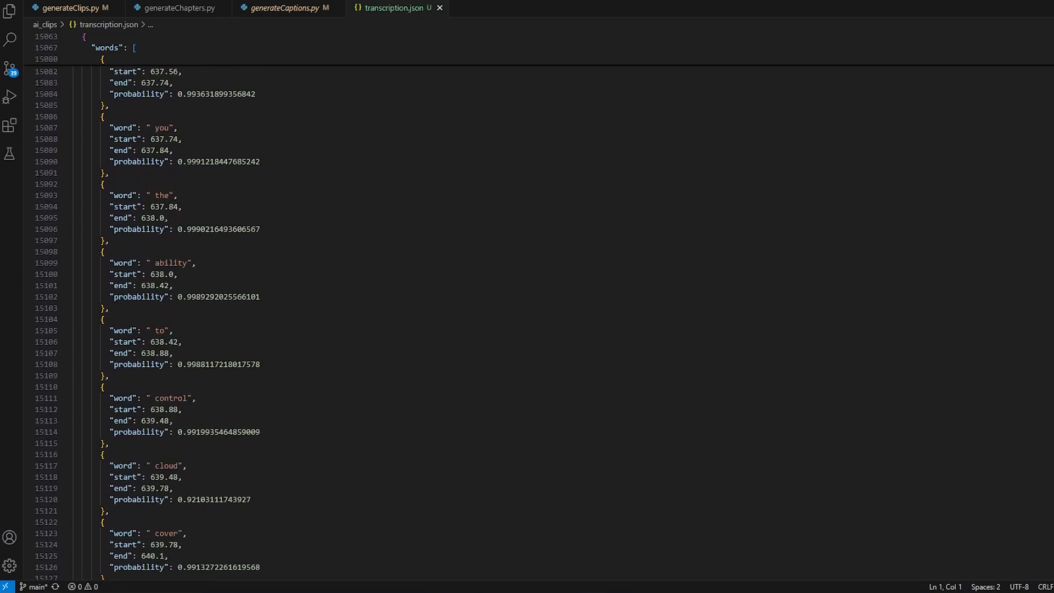
key("ctrl+End")
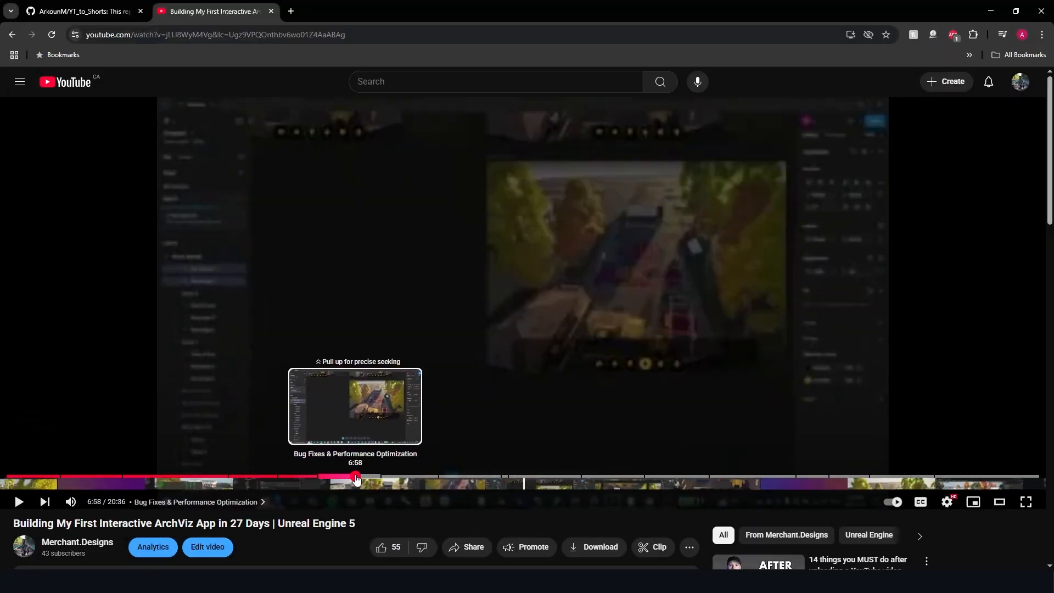
Step: Jump into the YouTube video's Bug Fixes & Performance Optimization chapter
left_click(80, 11)
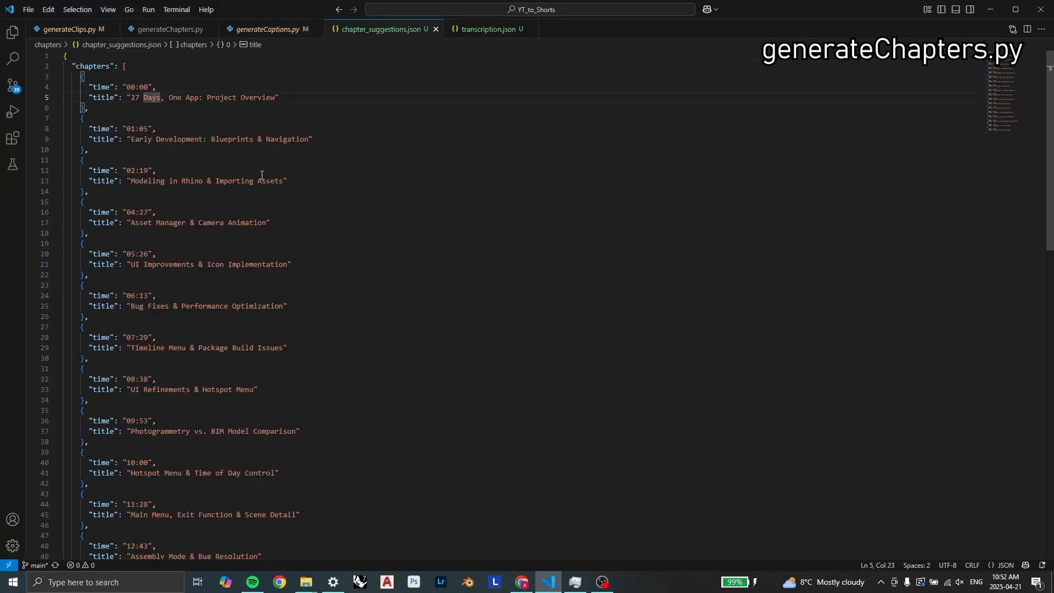
Step: Open youtube_chapters.txt and print help for generateCaptions.py and generateChapters.py
left_click(305, 581)
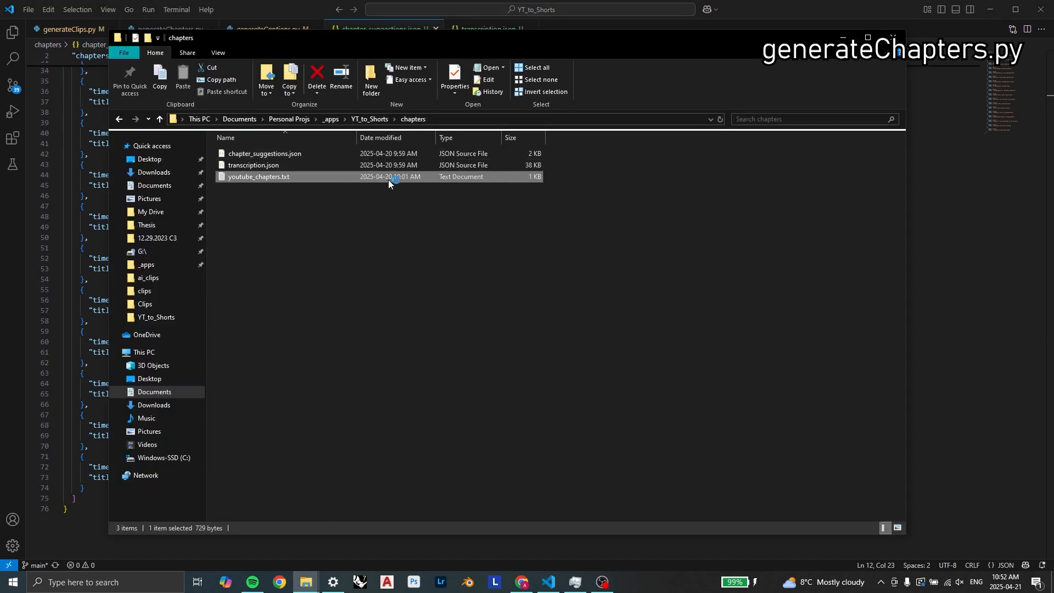
double_click(258, 176)
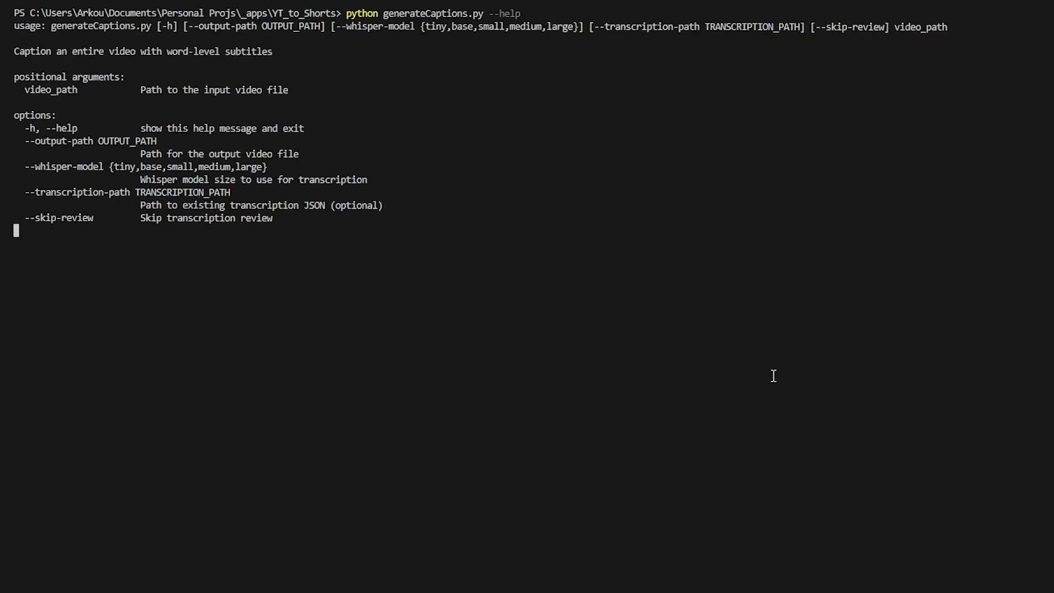
key("Return")
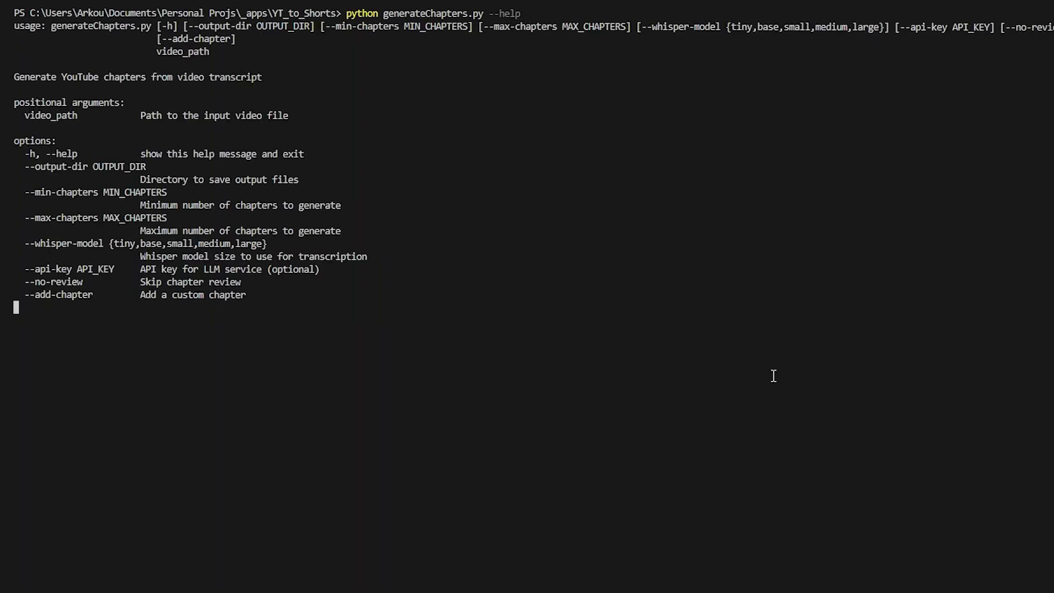
key("Return")
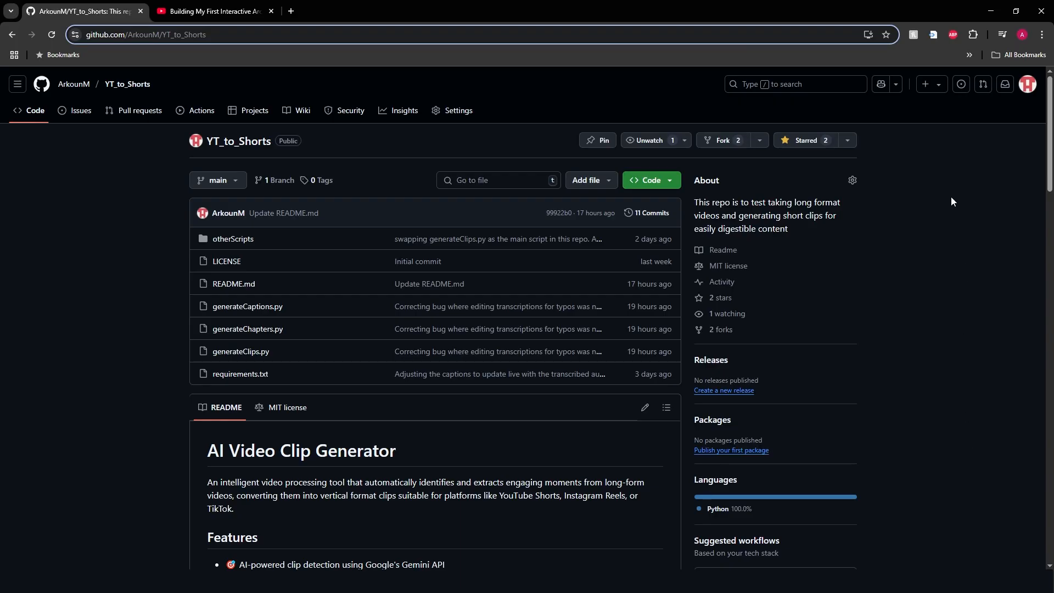
Step: Scroll the YT_to_Shorts README through Features, Usage, Parameters and Output, then play the four-clip caption showcase
scroll("down", 3)
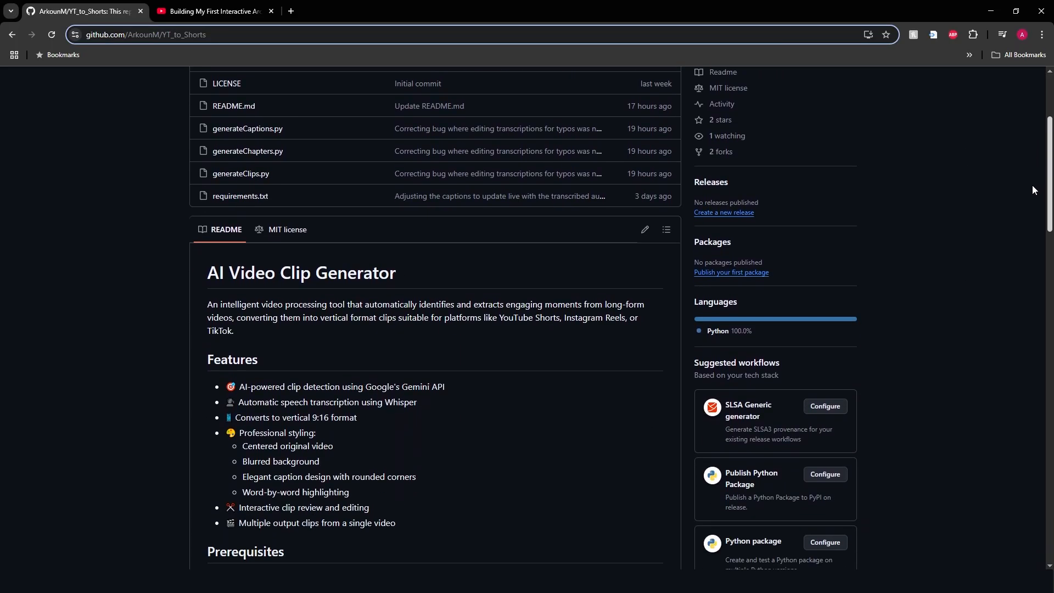
scroll("down", 3)
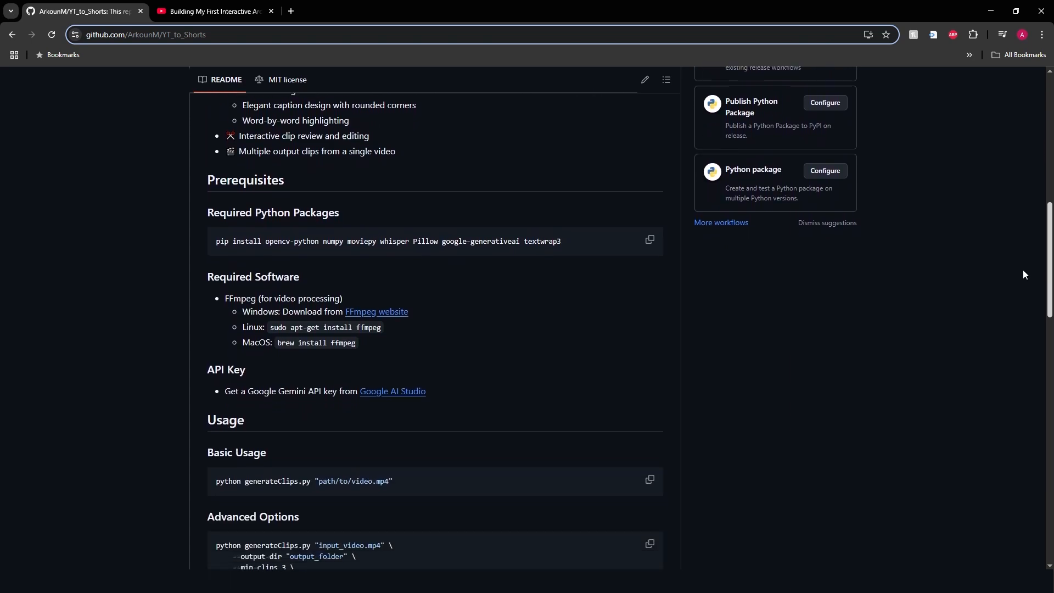
scroll("down", 3)
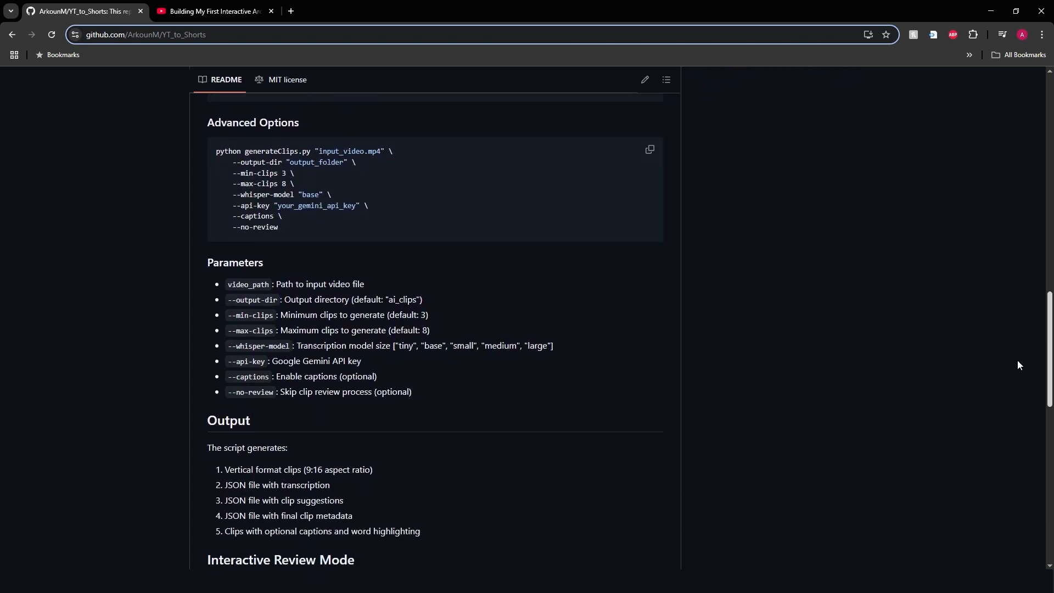
scroll("down", 3)
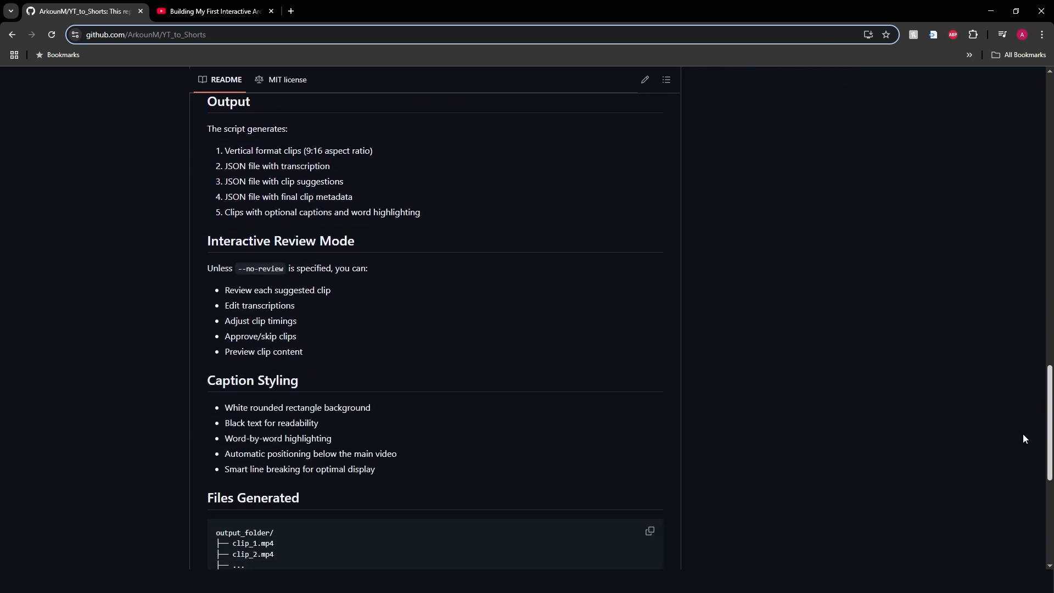
scroll("up", 3)
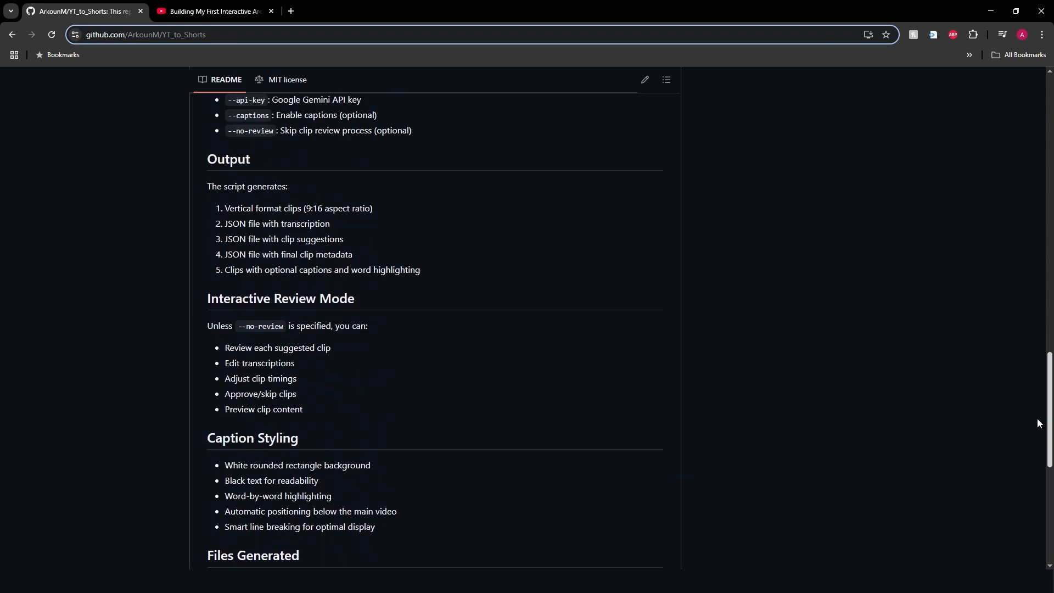
scroll("up", 3)
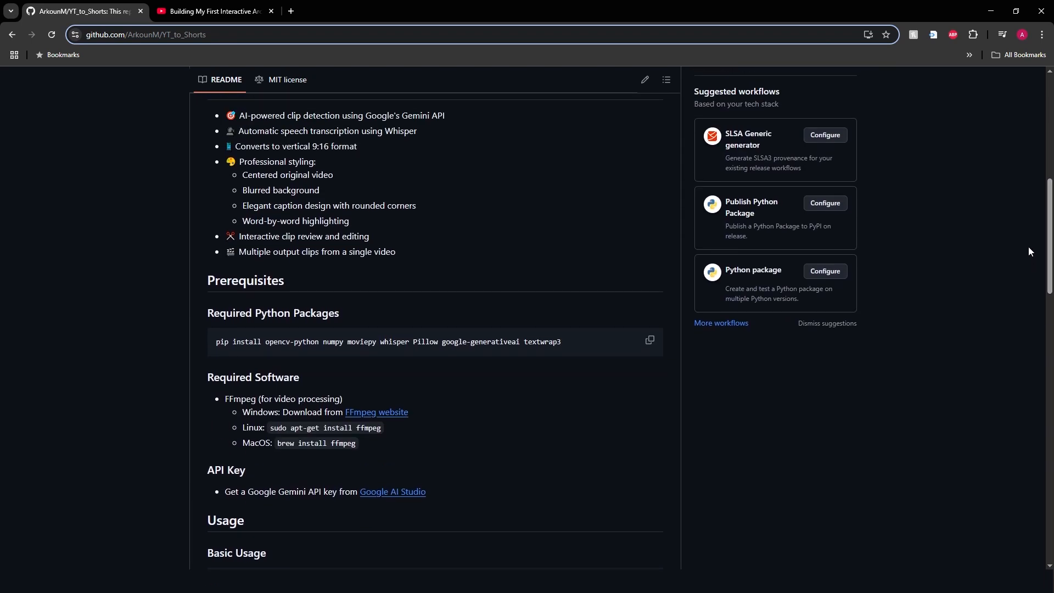
left_click(210, 11)
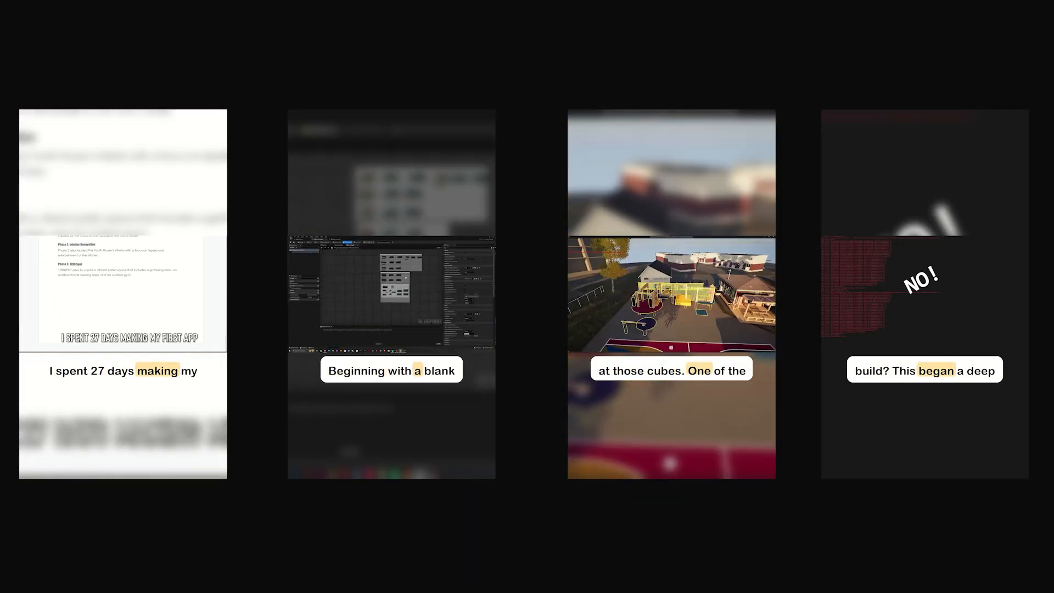